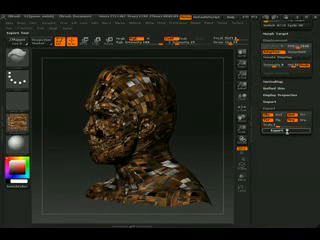
Open the Export Mesh save dialog for the textured head sculpt from the Tool palette.
{"action": "left_click", "coordinate": [293, 128]}
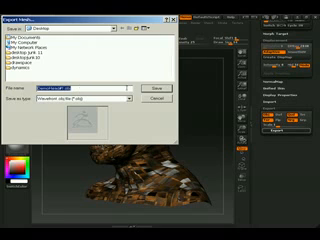